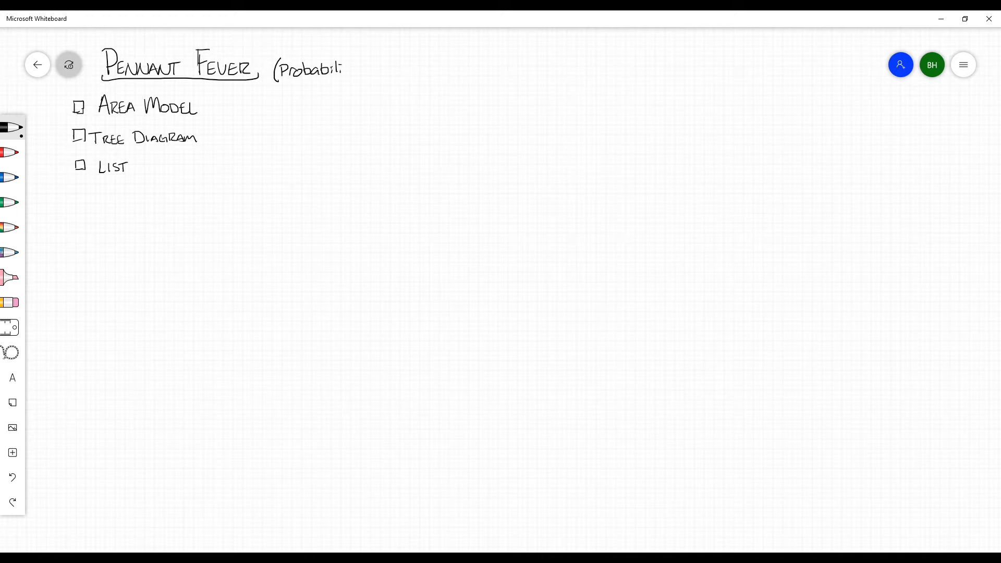
Step: Finish the 'Pennant Fever (Probability)' title and circle List with branches to And and Or
left_click_drag(344, 67, 364, 74)
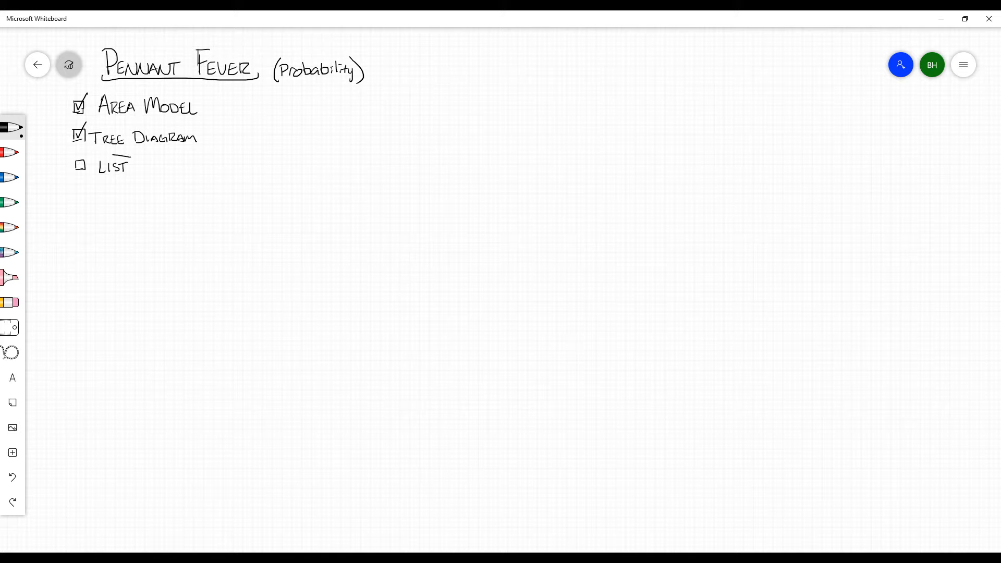
left_click_drag(95, 157, 131, 178)
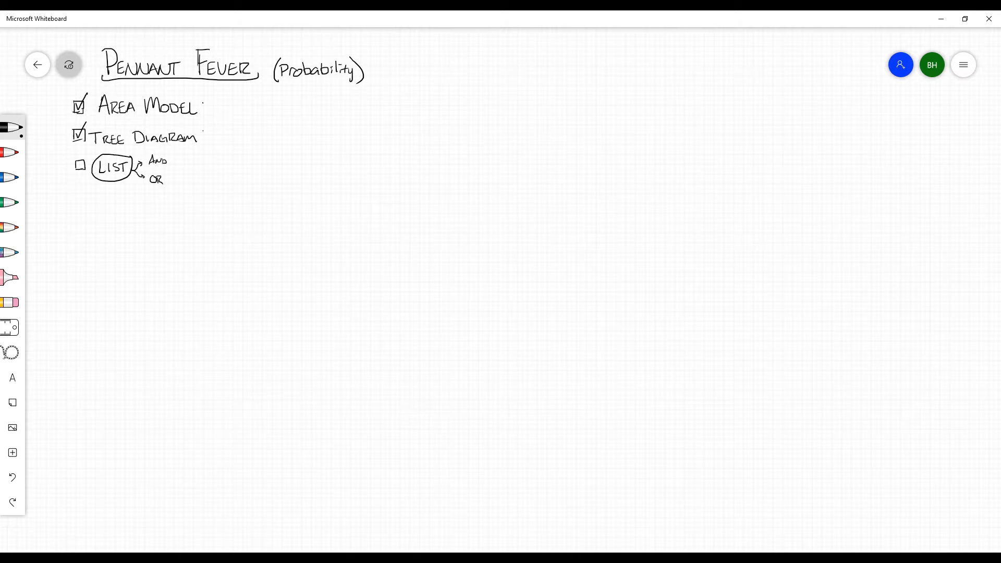
Step: Write 'Area Model' below the method list and underline it
left_click_drag(83, 230, 94, 217)
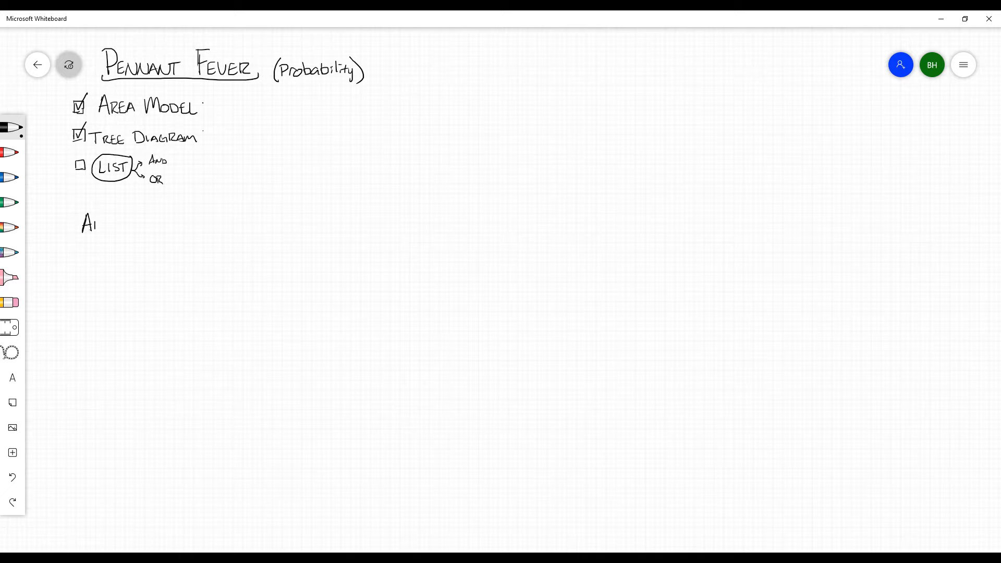
left_click_drag(89, 224, 118, 224)
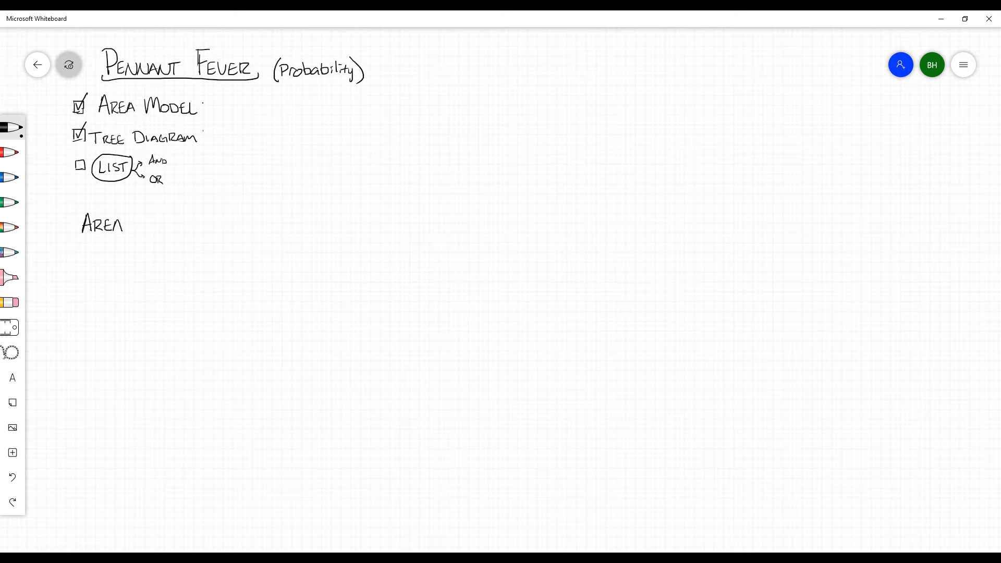
left_click_drag(128, 224, 163, 227)
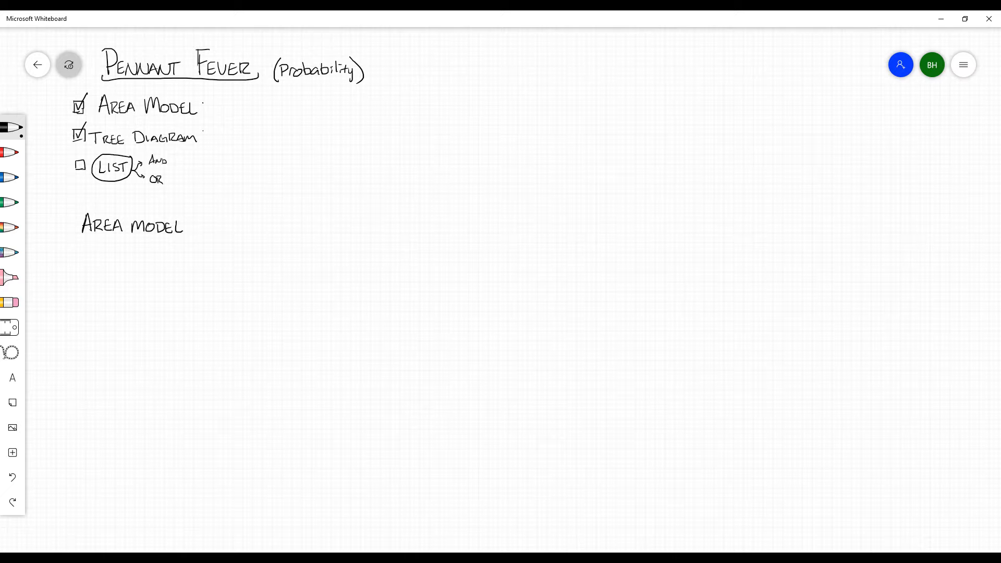
left_click_drag(76, 240, 188, 239)
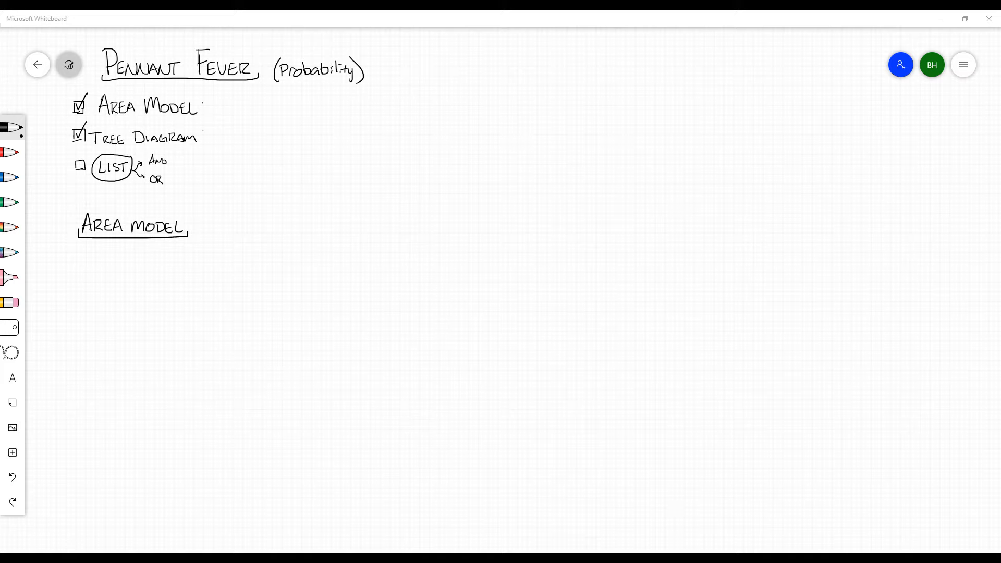
mouse_move(101, 257)
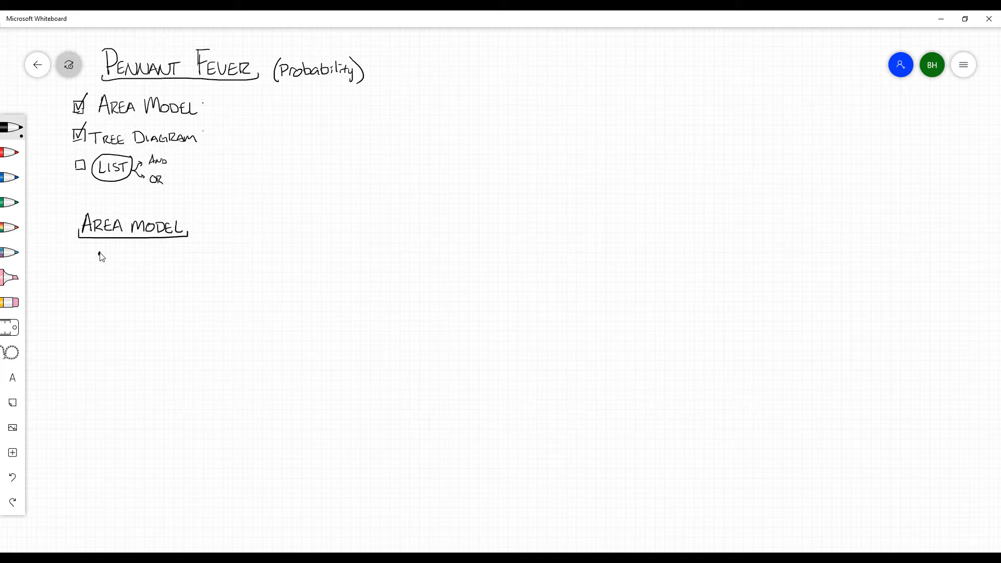
Step: Handwrite 'Use a figure or image to represent the total amount of outcomes or possible events'
left_click_drag(109, 252, 115, 258)
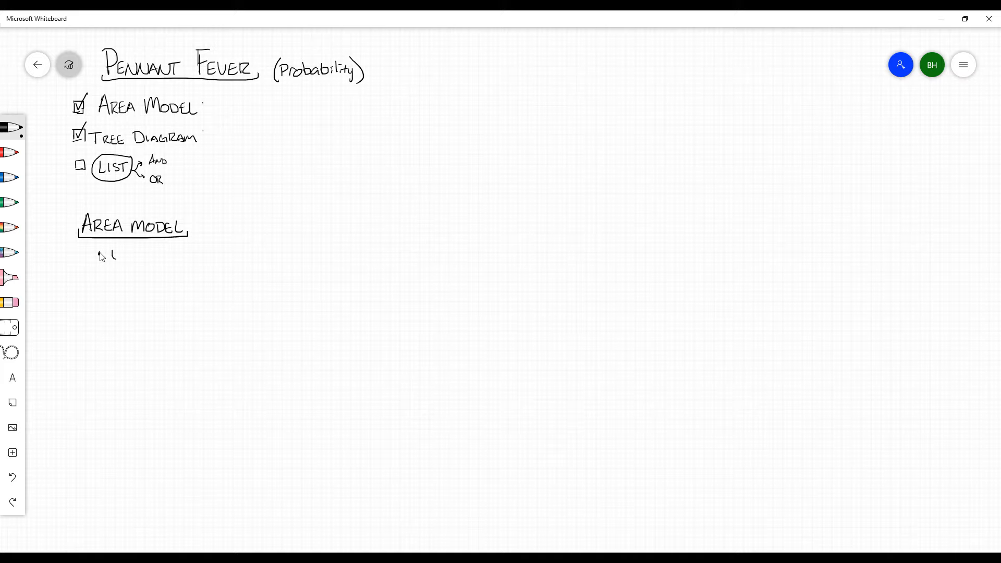
left_click_drag(108, 254, 144, 256)
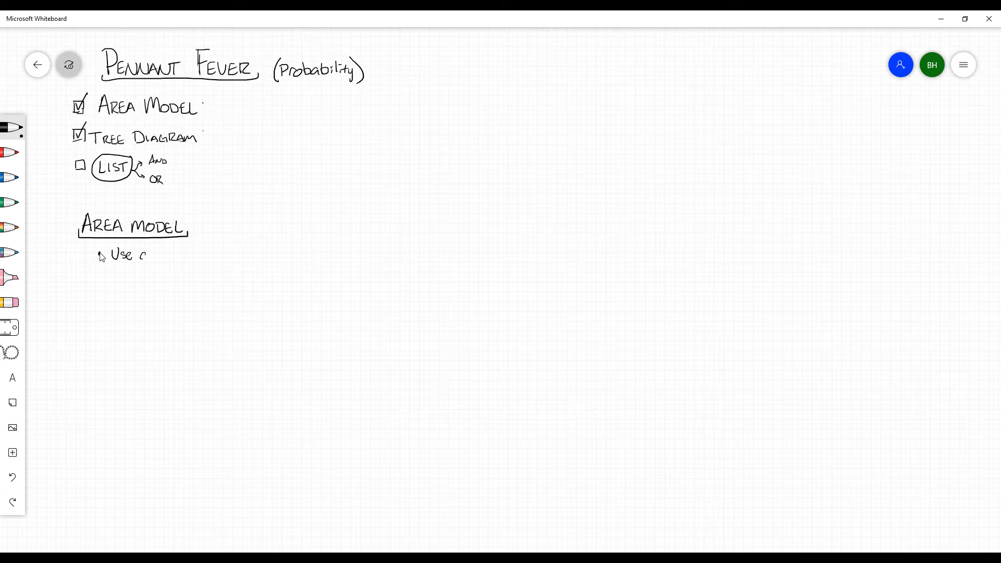
left_click_drag(144, 255, 177, 255)
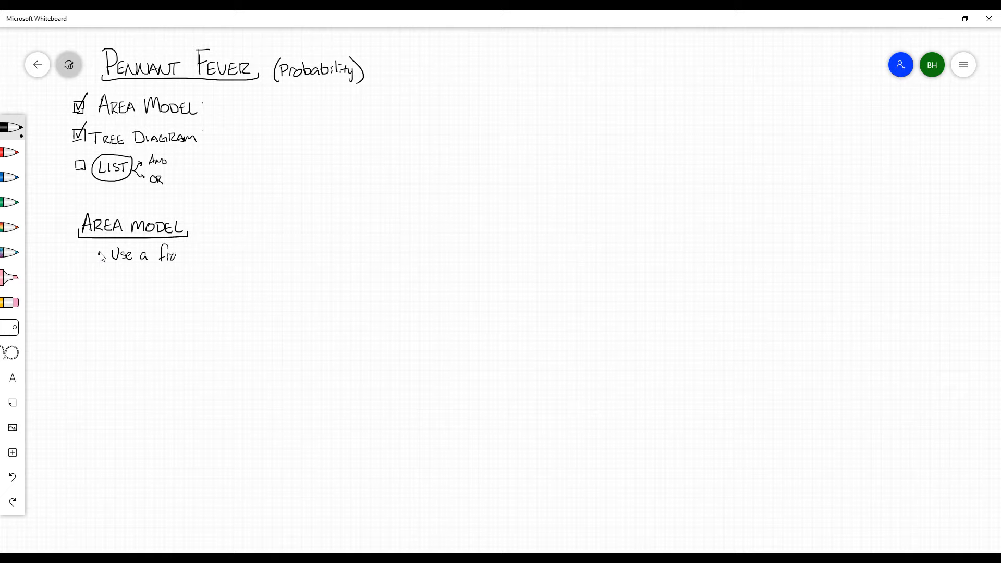
left_click_drag(169, 255, 216, 256)
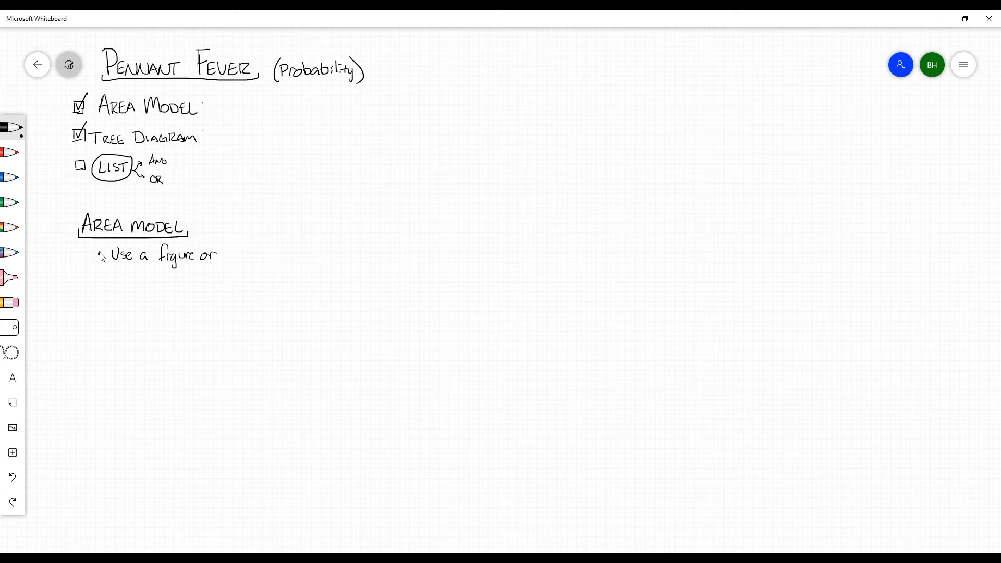
left_click_drag(216, 256, 254, 259)
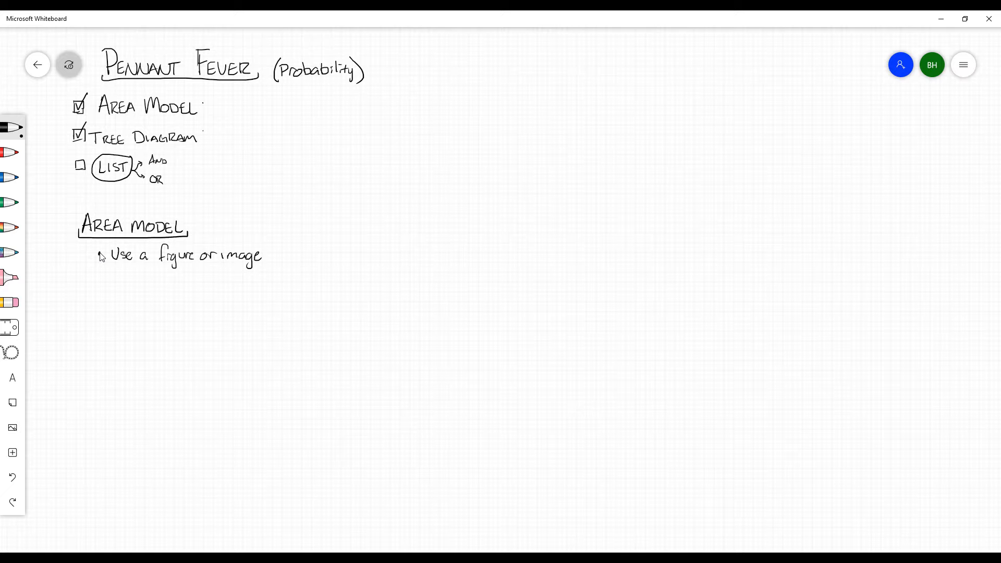
left_click_drag(268, 255, 312, 256)
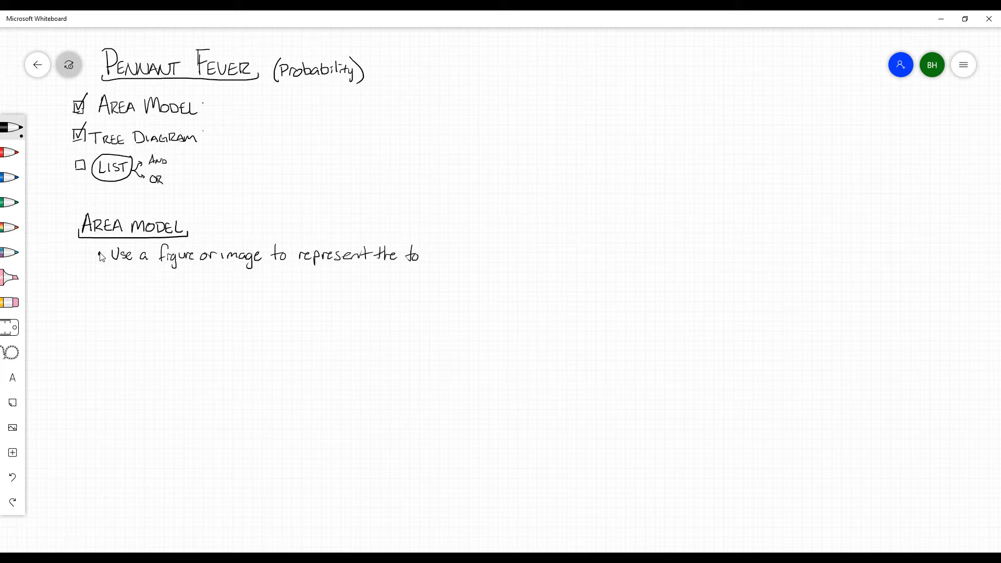
left_click_drag(402, 255, 456, 256)
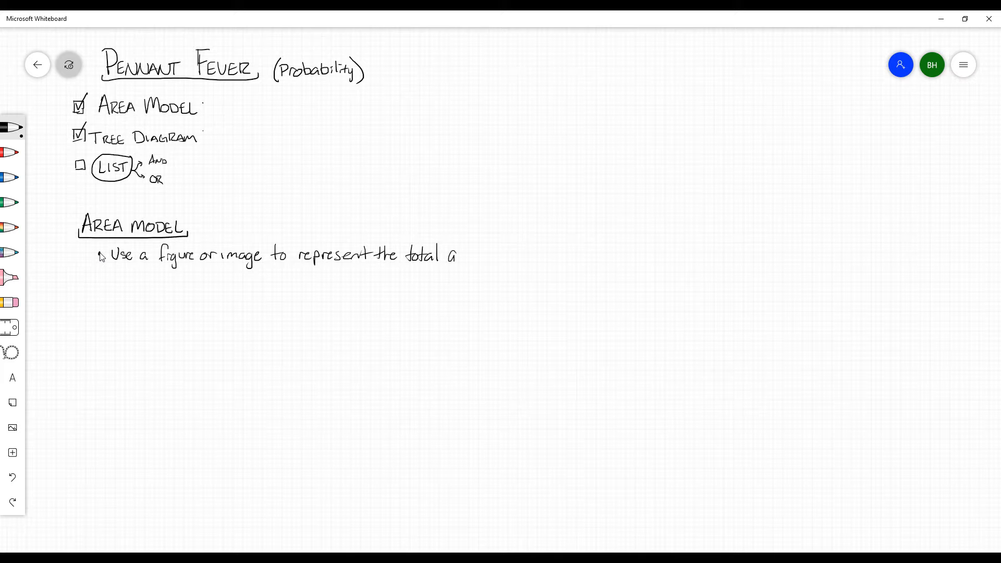
left_click_drag(450, 255, 495, 254)
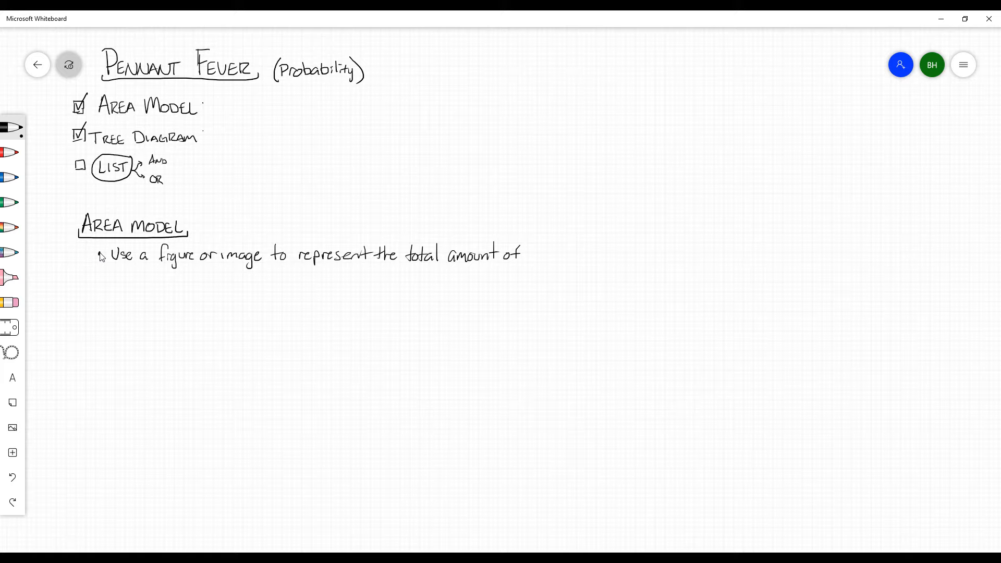
left_click_drag(139, 275, 185, 281)
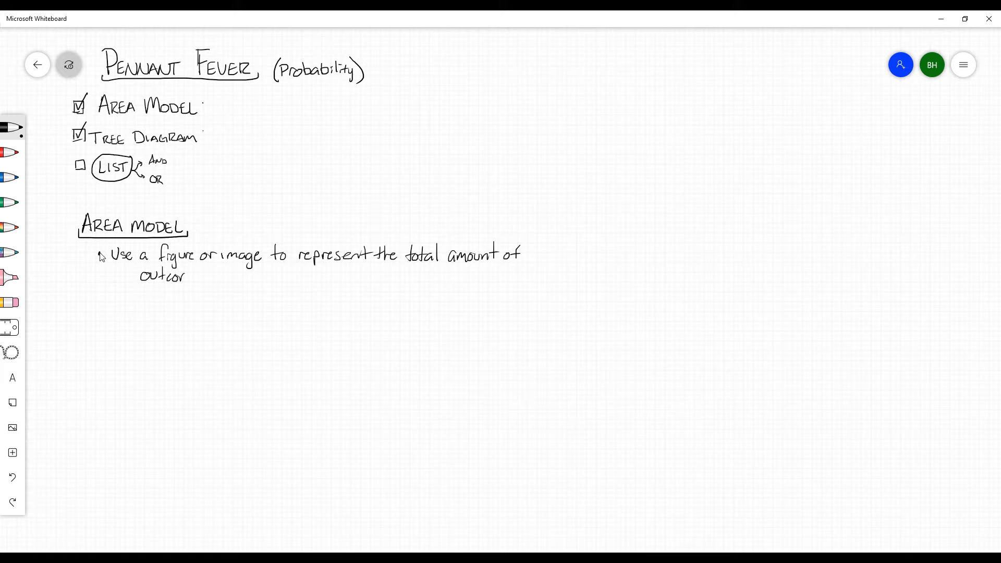
left_click_drag(185, 275, 228, 276)
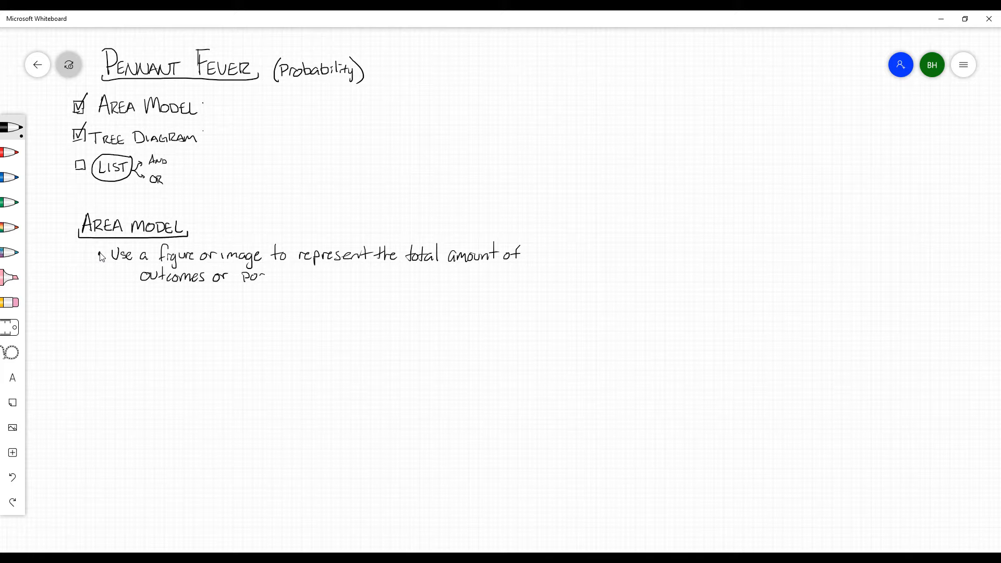
left_click_drag(261, 276, 293, 276)
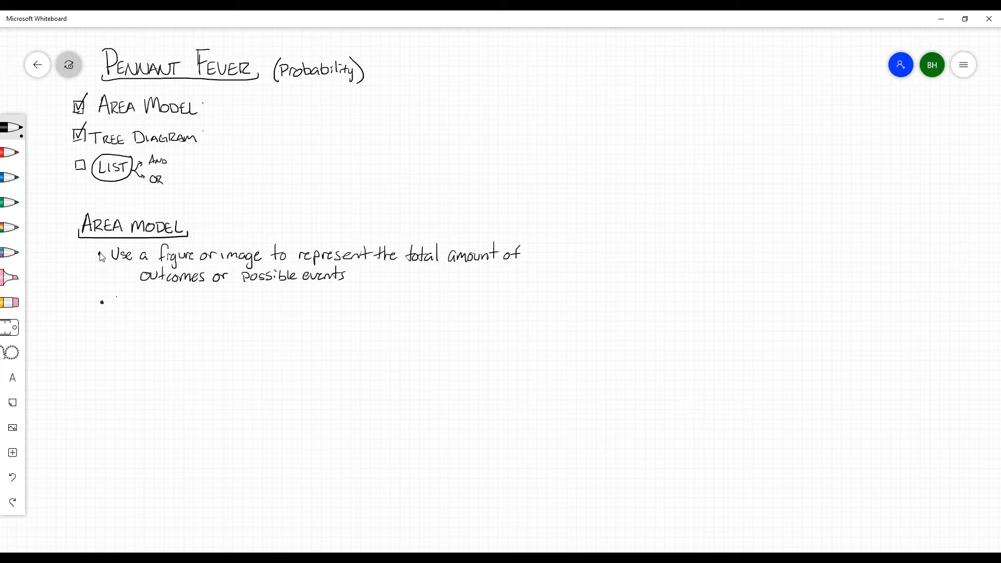
Step: Write the bullet about shading portions of the image for the desired outcome
left_click_drag(112, 301, 163, 301)
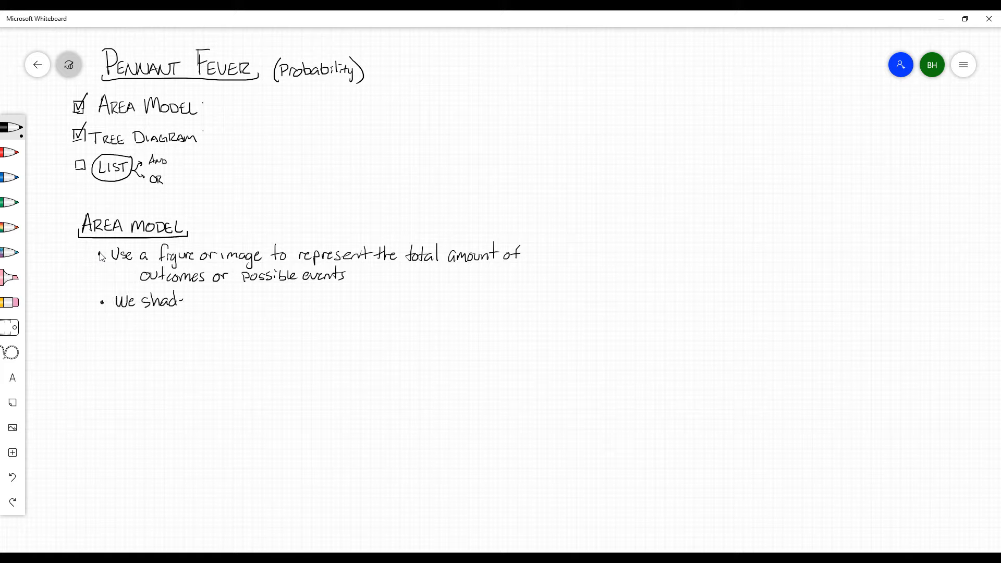
left_click_drag(185, 301, 224, 301)
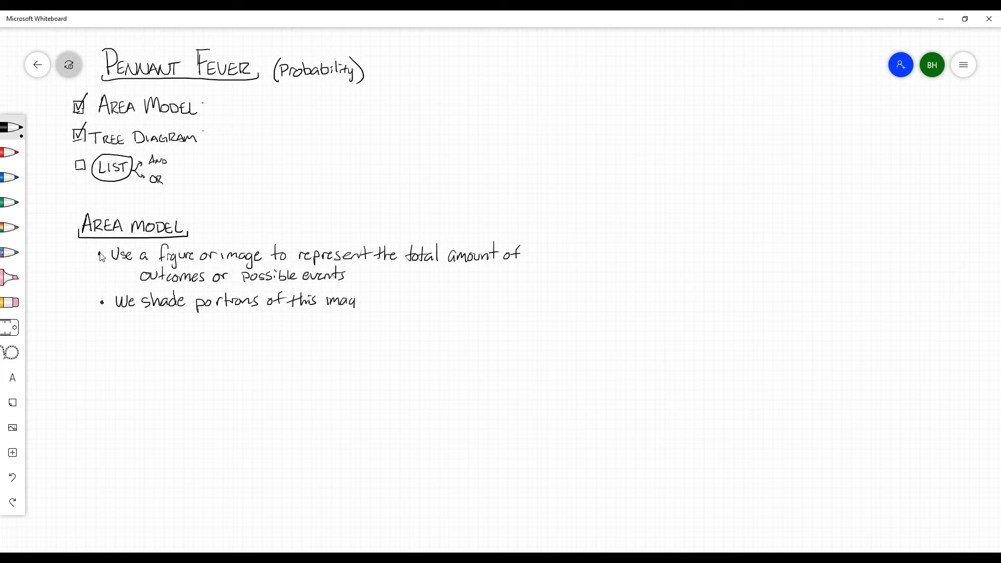
left_click_drag(351, 300, 380, 300)
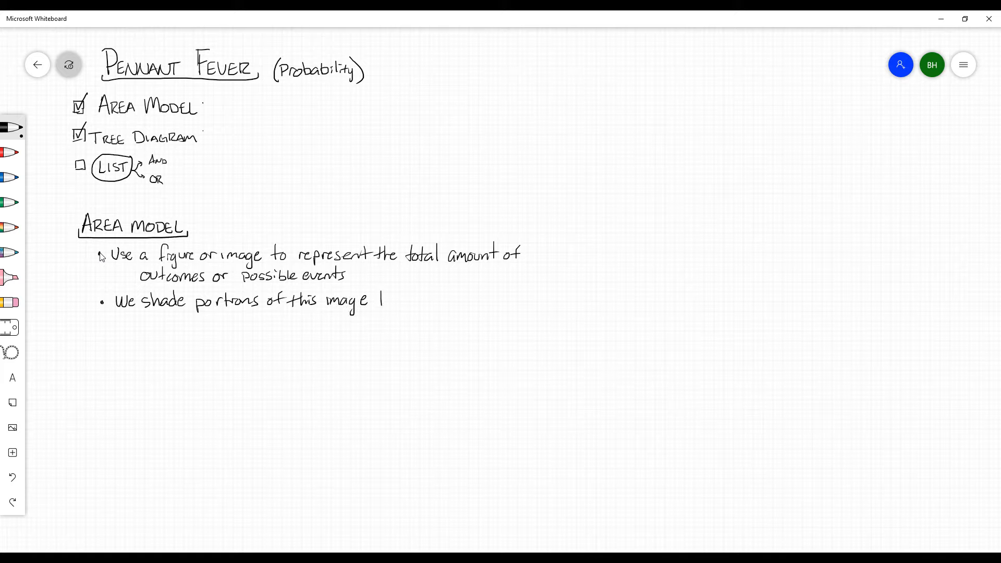
left_click_drag(383, 300, 431, 300)
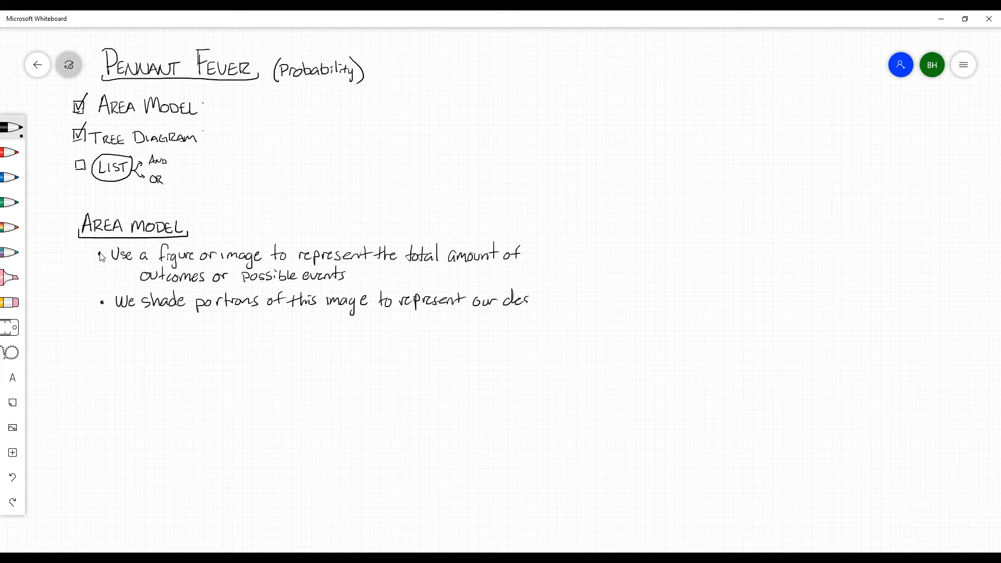
left_click_drag(528, 301, 554, 300)
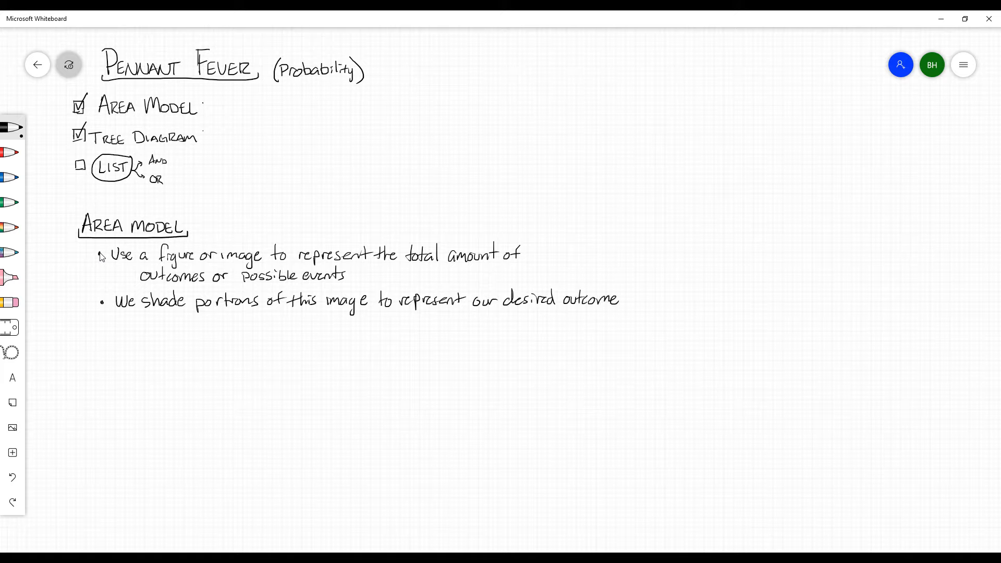
Step: Add an arrow sub-point 'Color code outcomes' and sketch an example circle below
left_click_drag(128, 319, 137, 325)
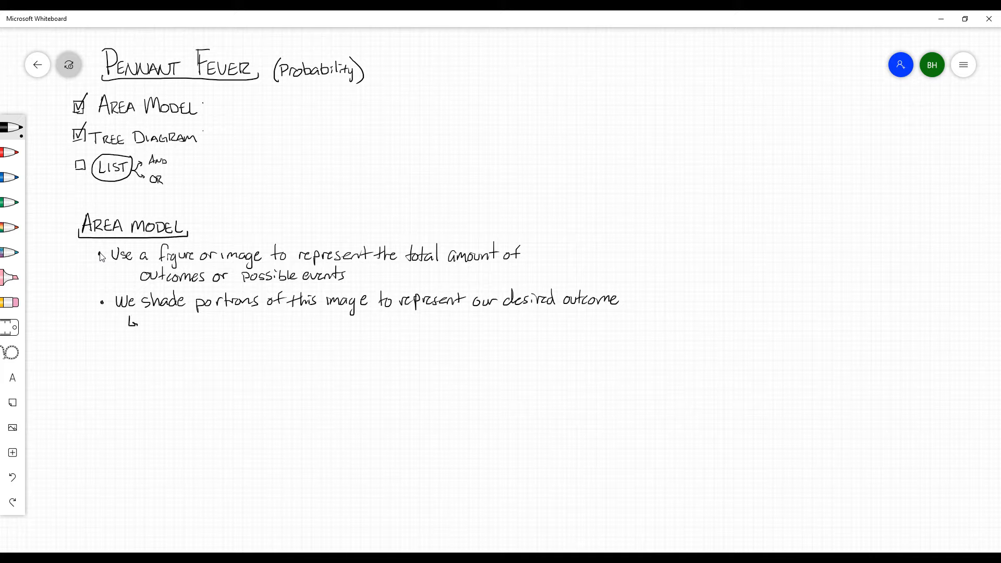
left_click_drag(144, 322, 176, 327)
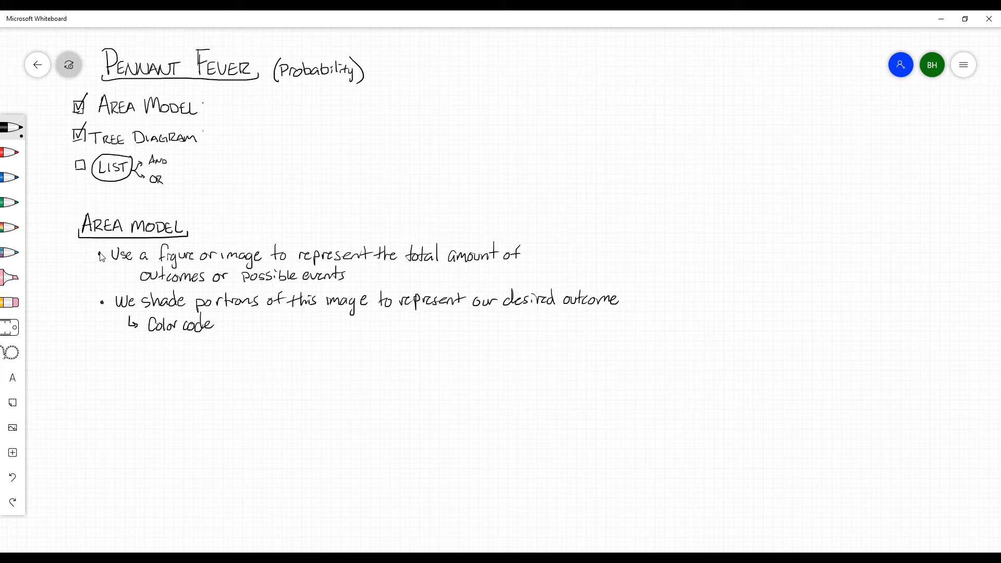
left_click_drag(227, 325, 255, 324)
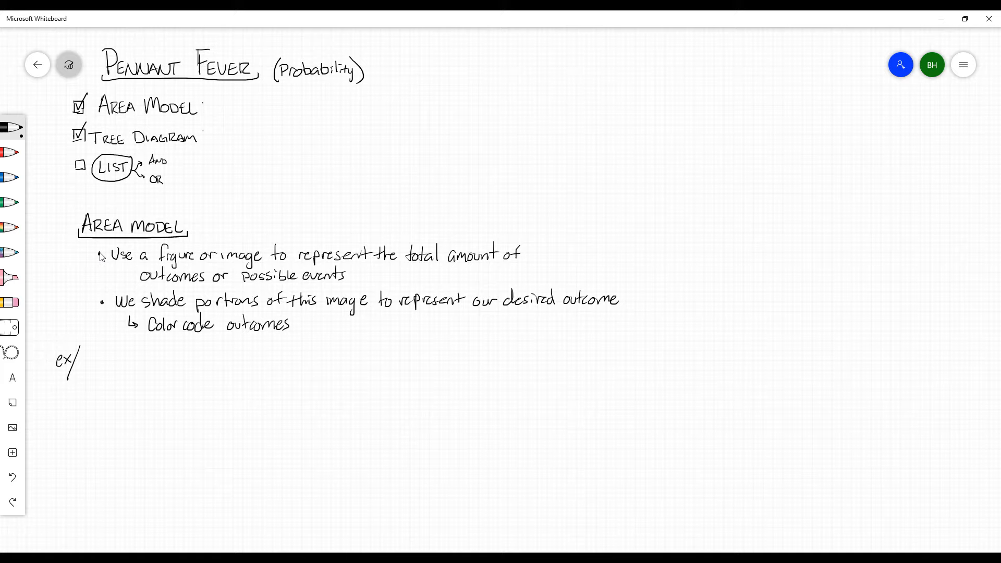
left_click_drag(102, 360, 147, 409)
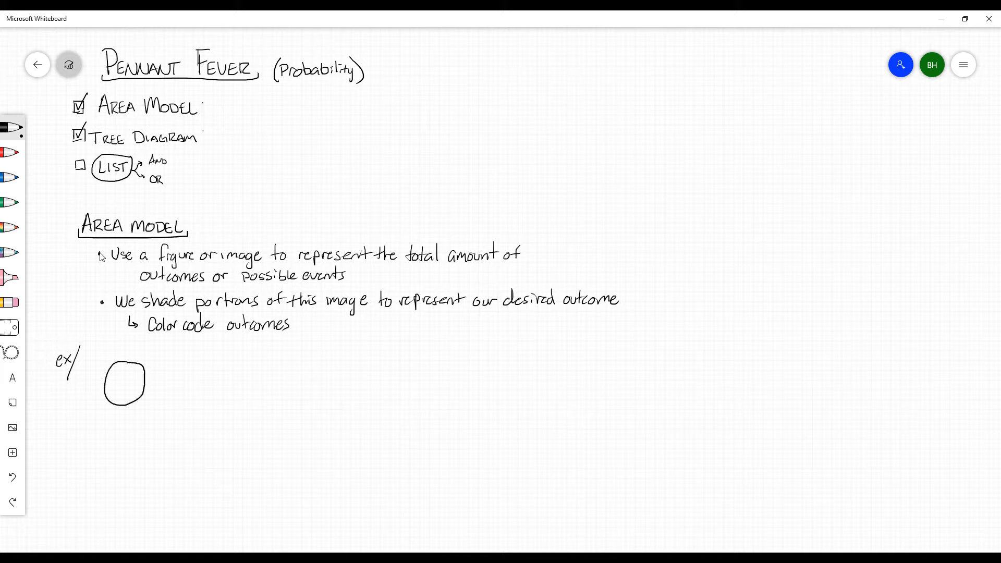
Step: Enable Ink to shape in the board settings so drawn circles become smooth
left_click(963, 64)
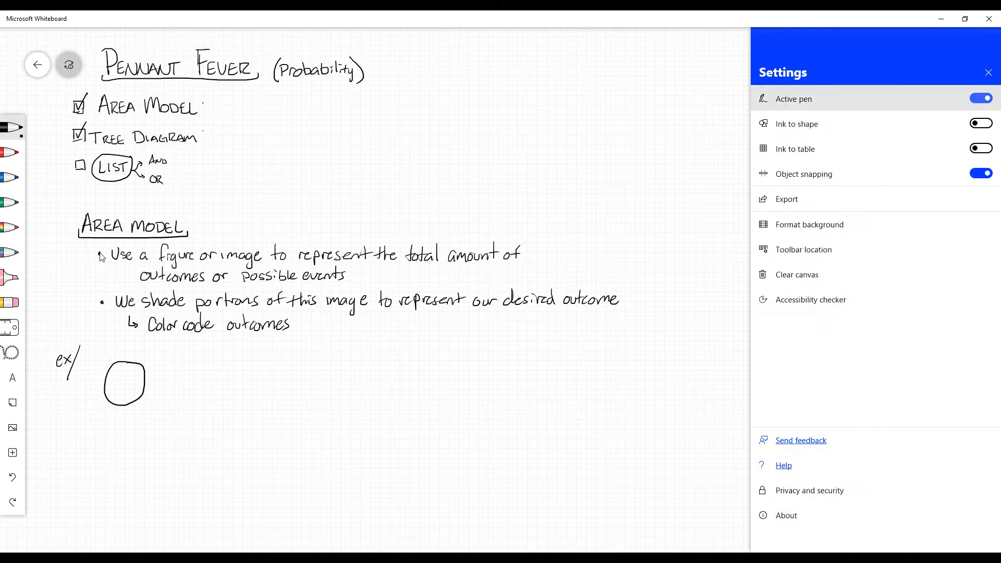
left_click(979, 124)
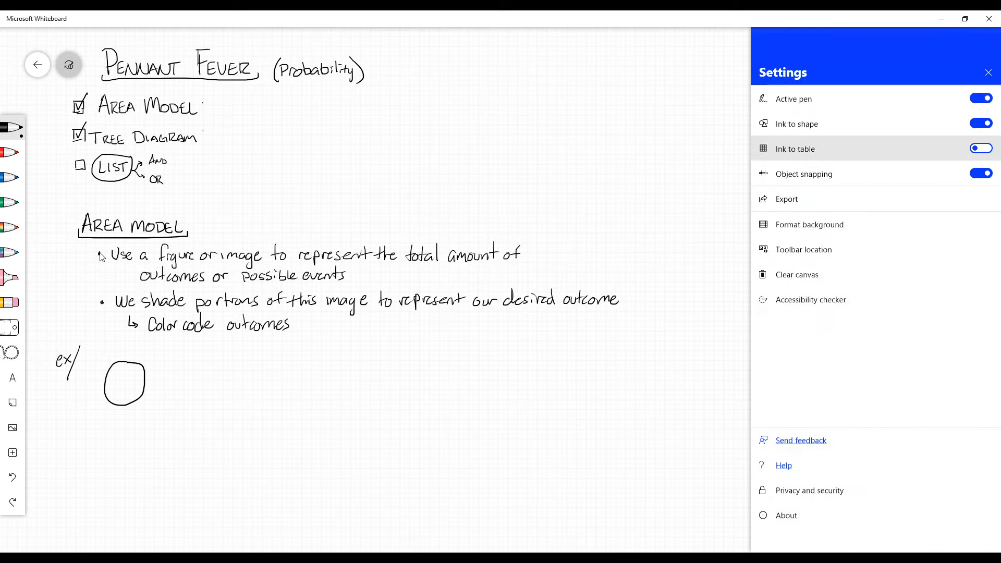
left_click(987, 72)
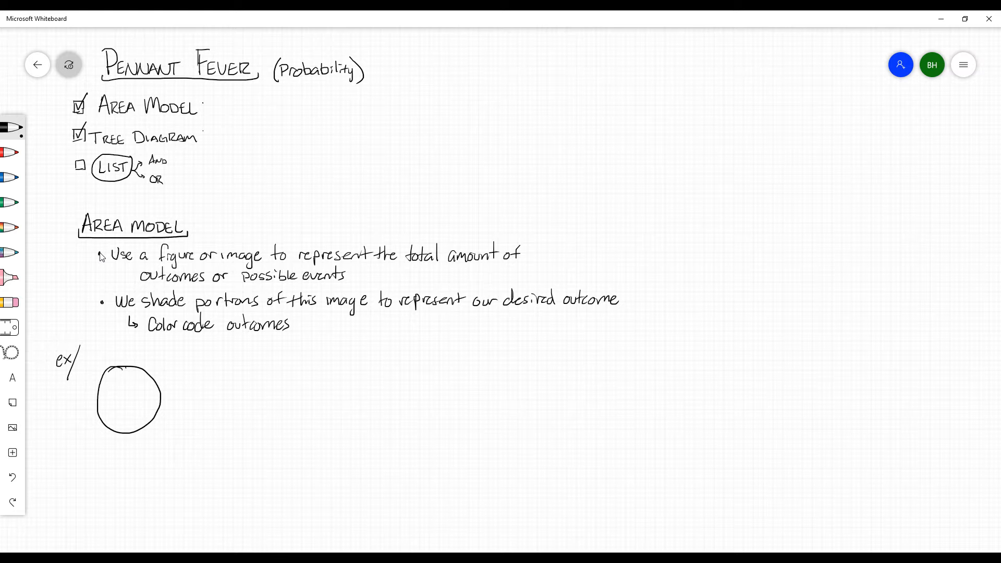
Step: Quarter the example circle with vertical and horizontal lines and hatch the top-right quarter
left_click_drag(125, 369, 126, 434)
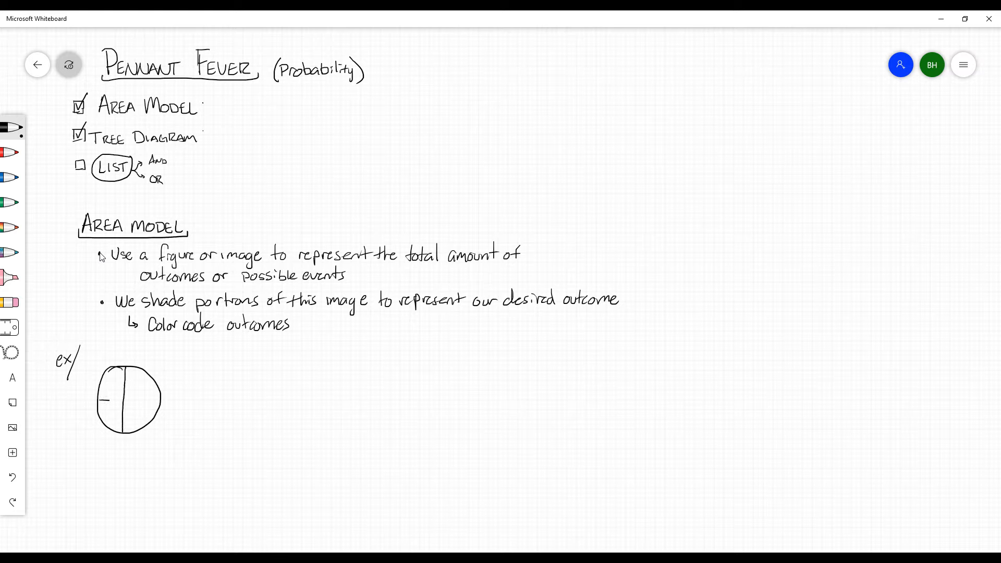
left_click_drag(99, 400, 160, 400)
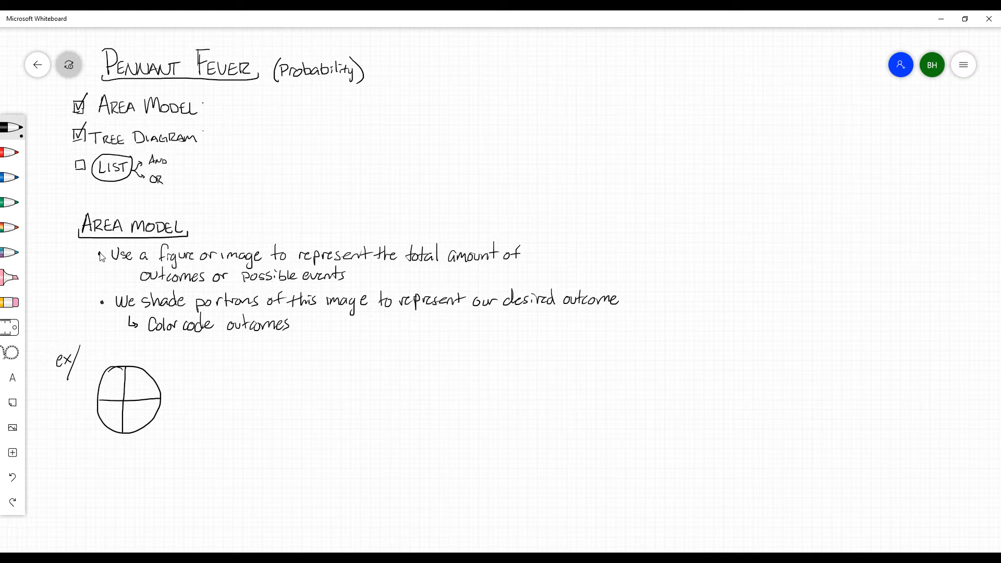
left_click_drag(134, 377, 156, 396)
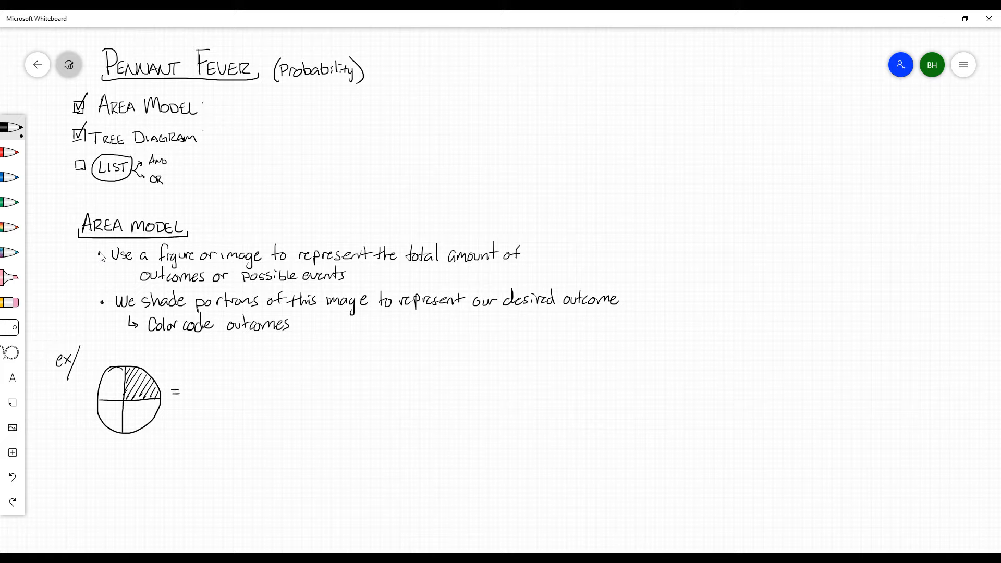
Step: Label the circle '= 1/4 = 25%' and write a second 'ex/' to the right
left_click_drag(191, 380, 194, 395)
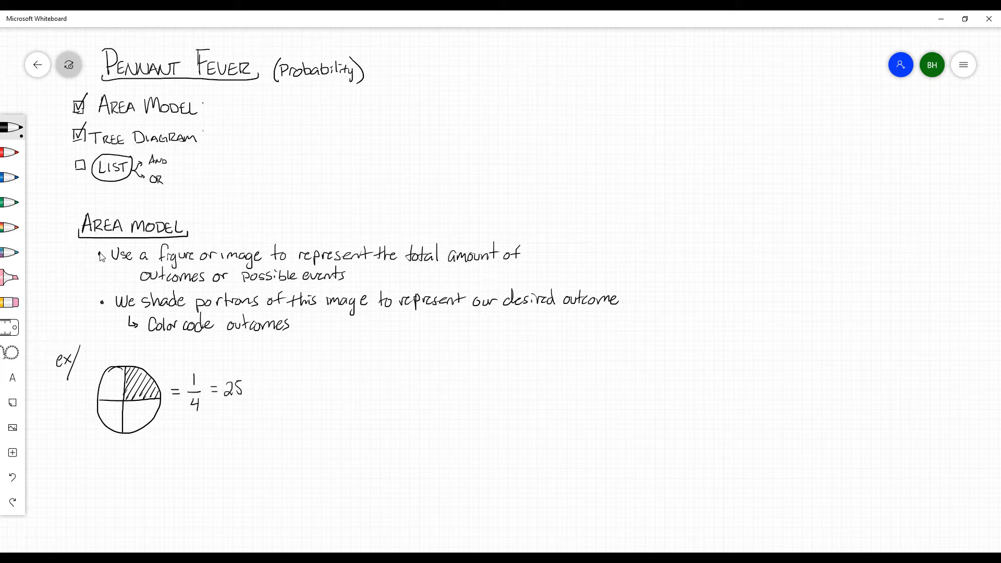
type("%")
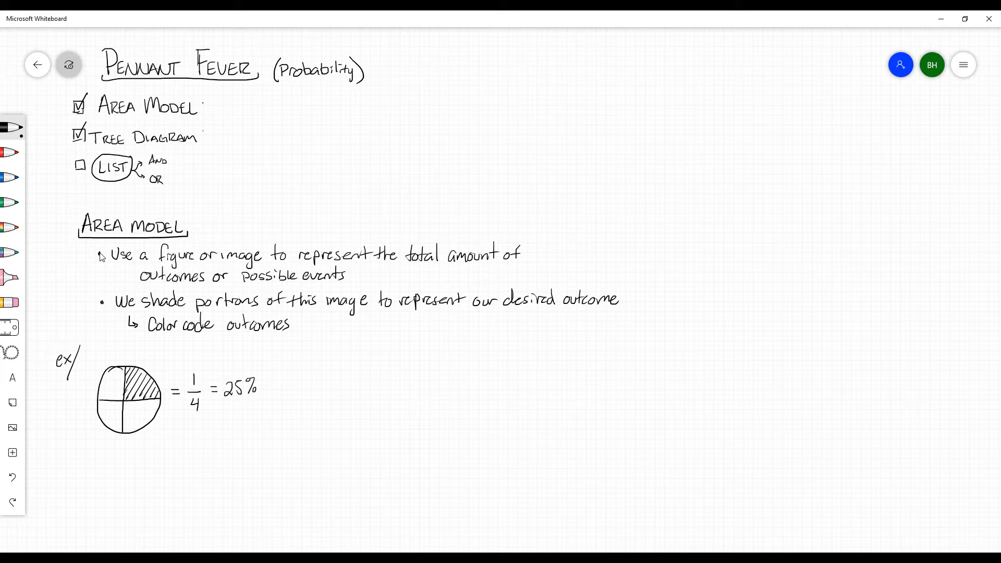
left_click_drag(290, 374, 304, 364)
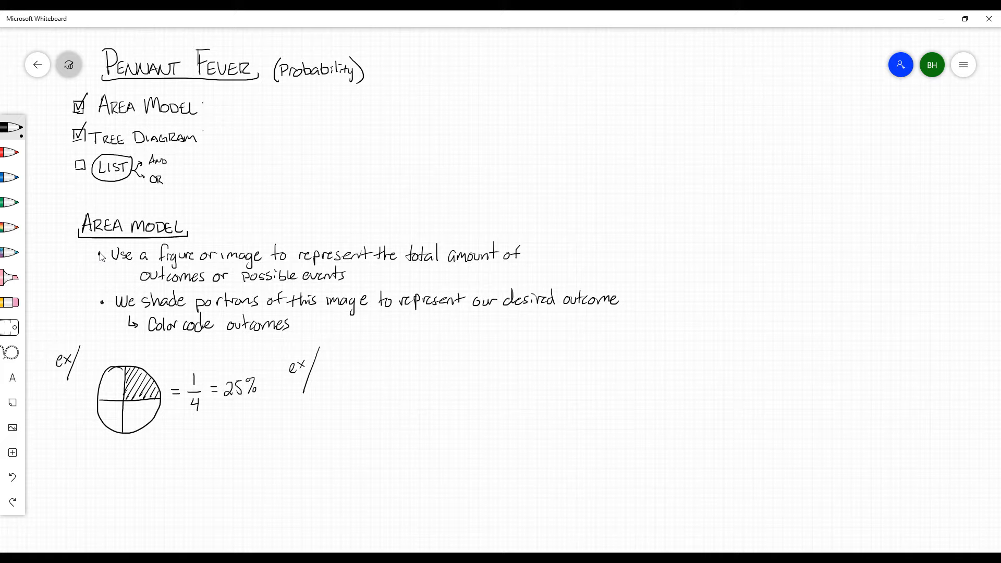
Step: Note '2 baseball teams' (G and B) with '3 games left', and start the grid box
left_click_drag(328, 351, 335, 361)
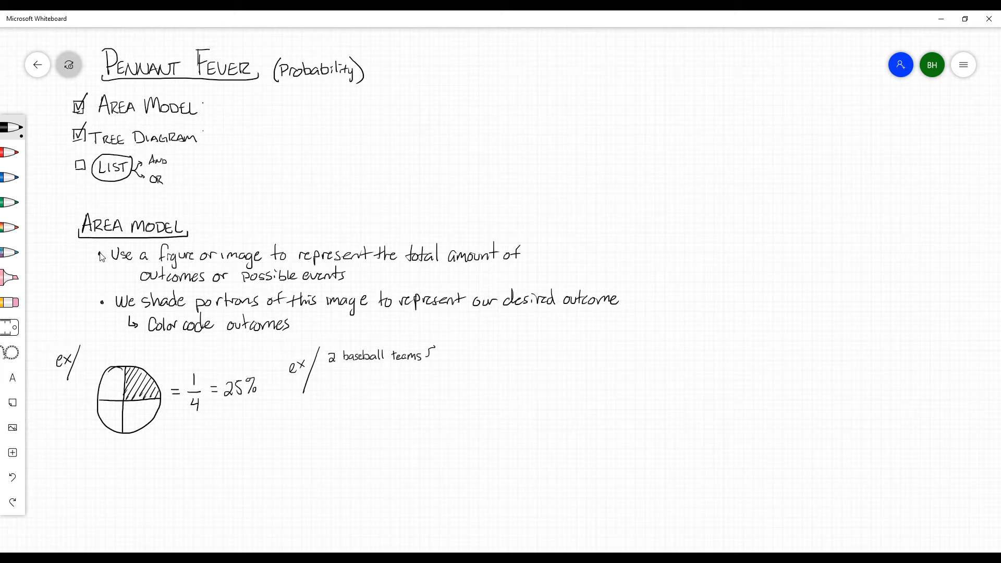
left_click_drag(441, 354, 449, 346)
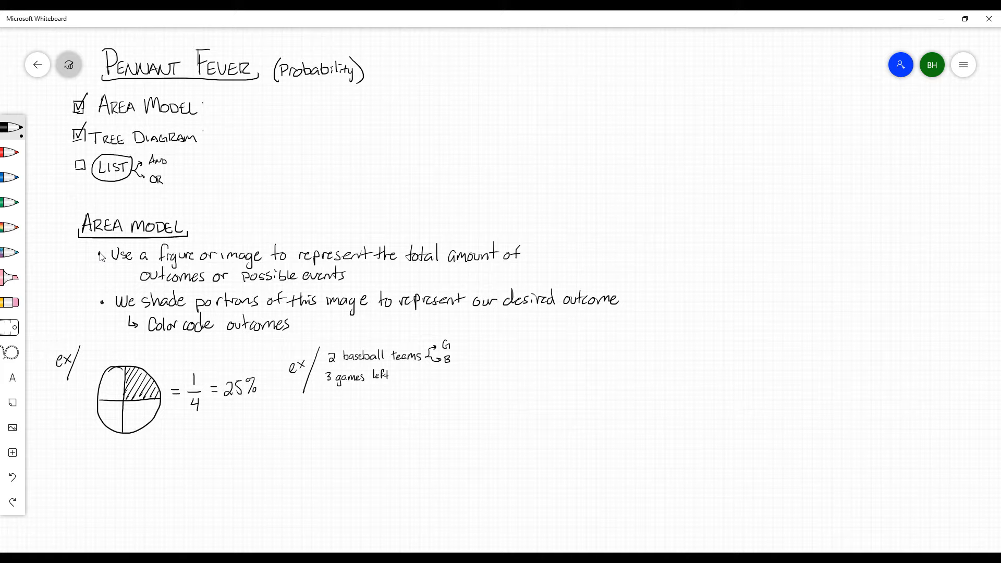
left_click_drag(339, 396, 339, 453)
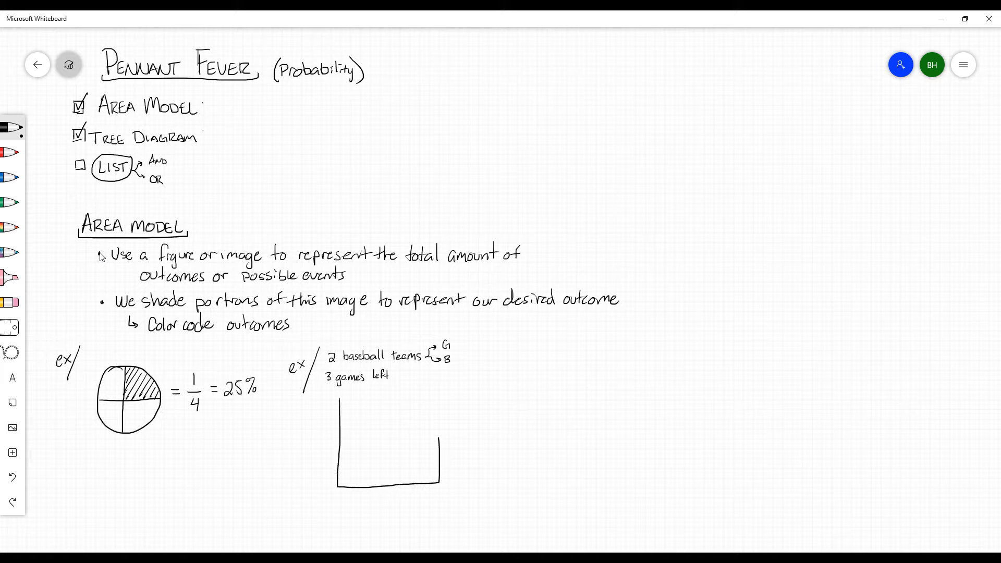
Step: Close the grid square, label sides G and B, add two column dividers, and begin a row line
left_click_drag(342, 396, 434, 488)
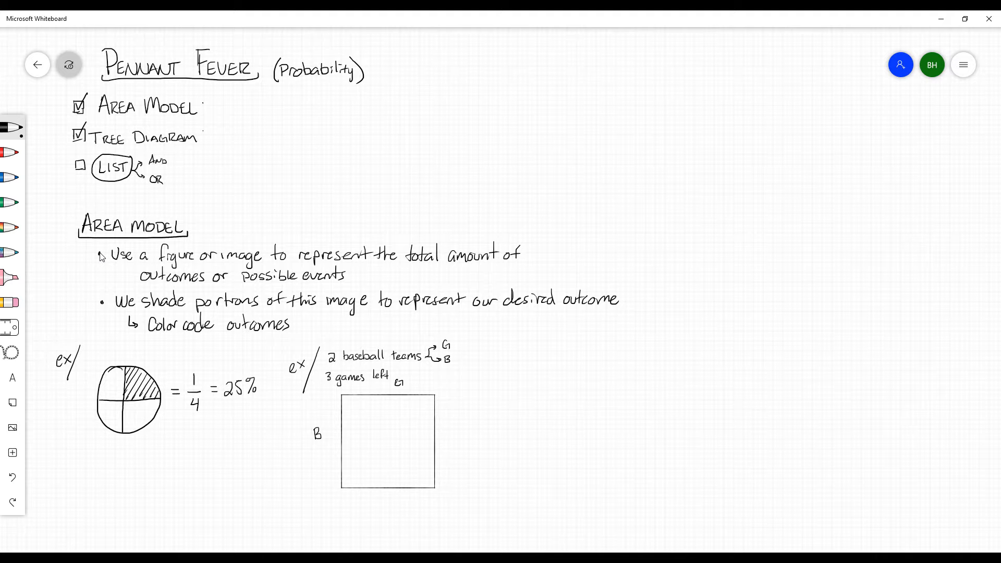
left_click_drag(367, 399, 365, 482)
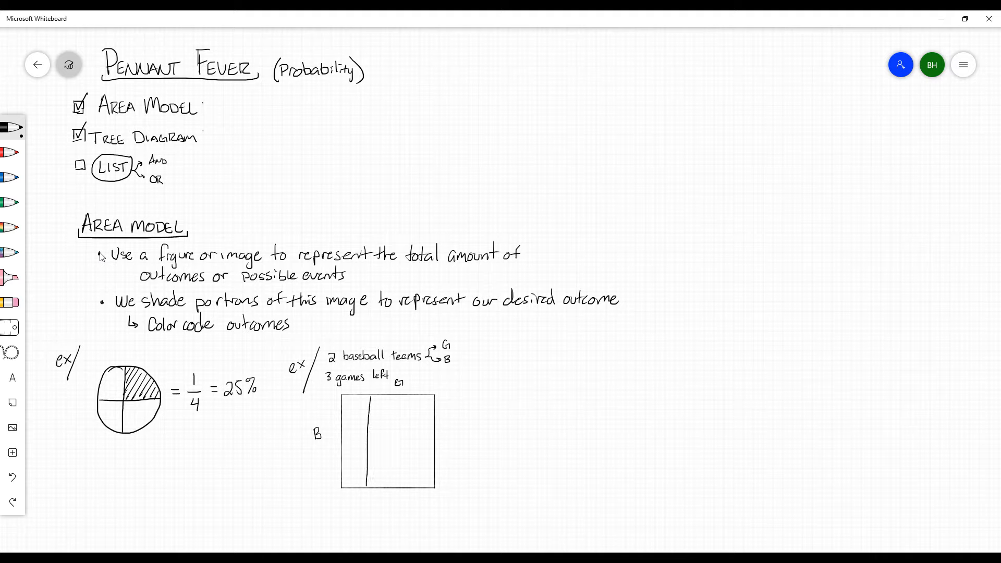
left_click_drag(408, 399, 405, 489)
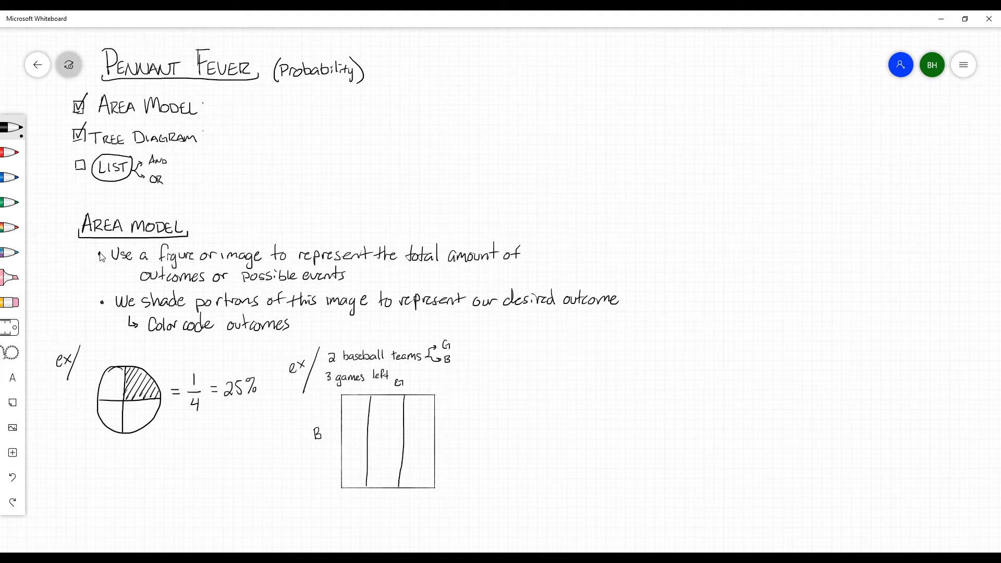
left_click_drag(341, 426, 369, 426)
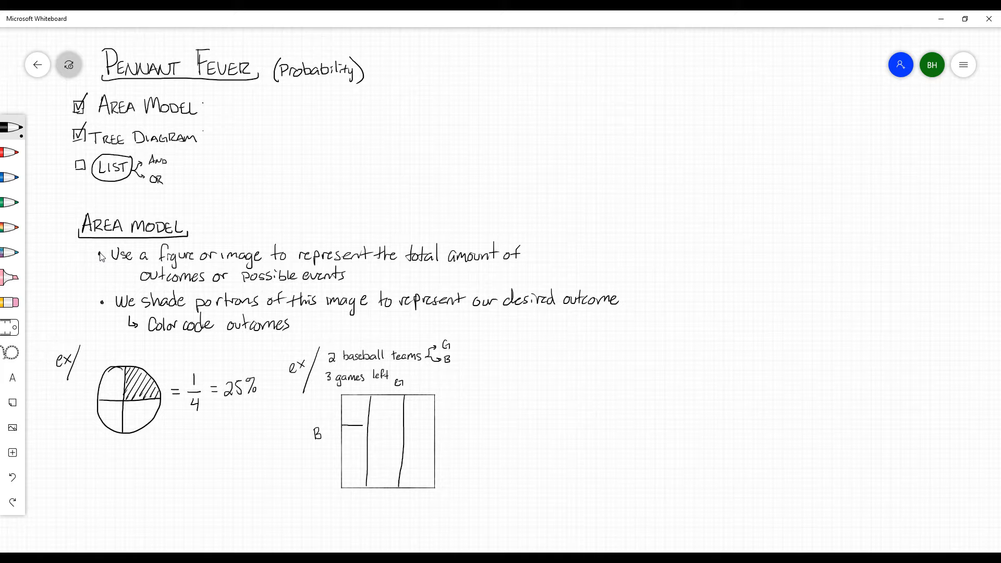